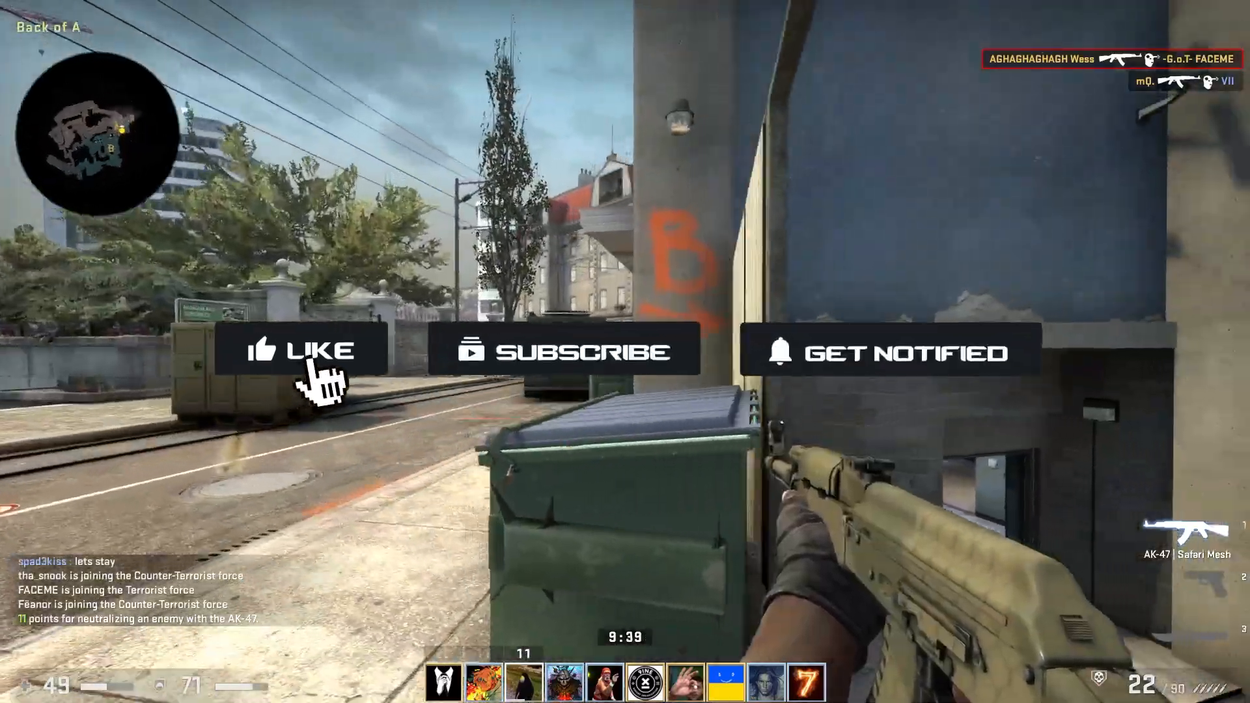
Run key_listboundkeys in the console and start a 'bind v rad' command on the input line.
{"action": "left_click", "coordinate": [303, 350]}
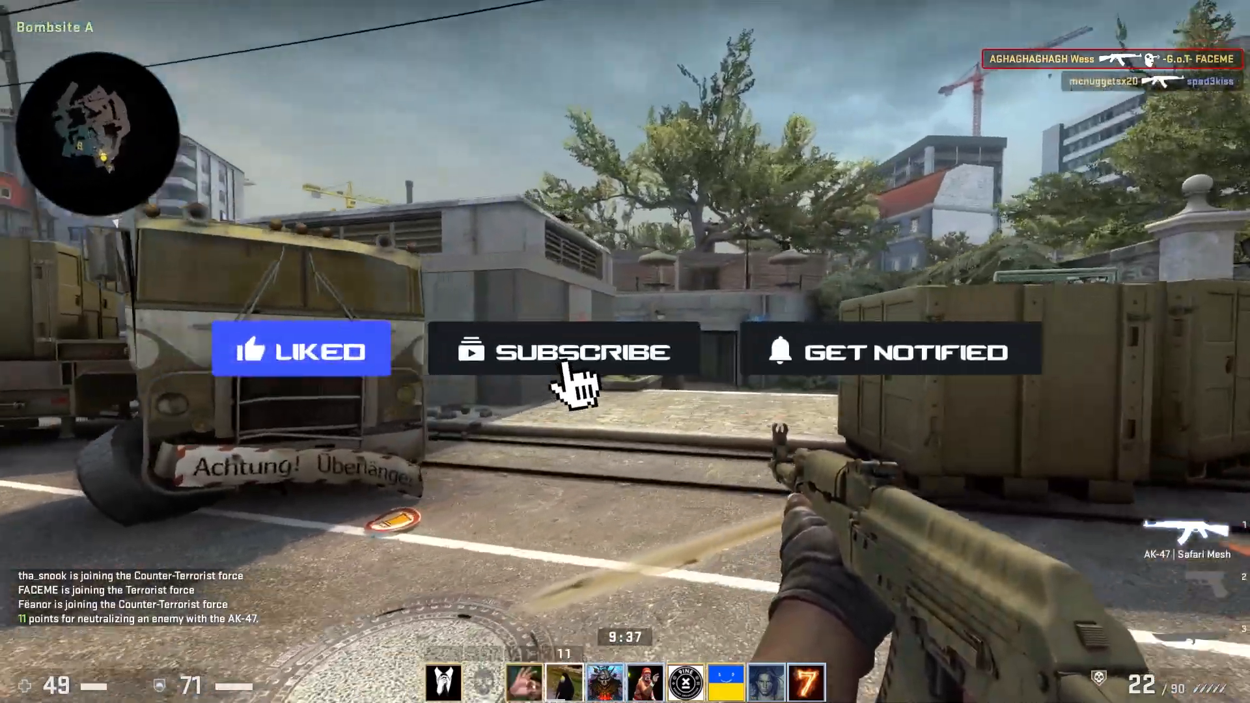
{"action": "left_click", "coordinate": [567, 350]}
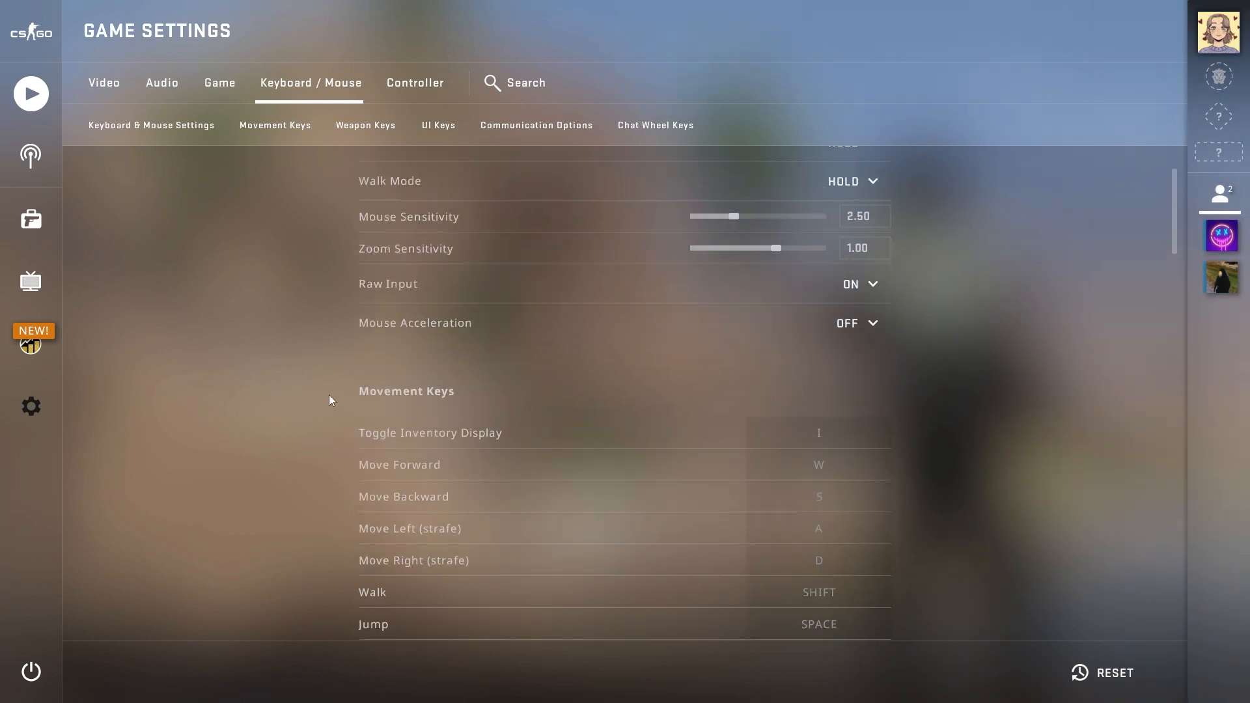
{"action": "scroll", "scroll_direction": "down", "scroll_amount": 3}
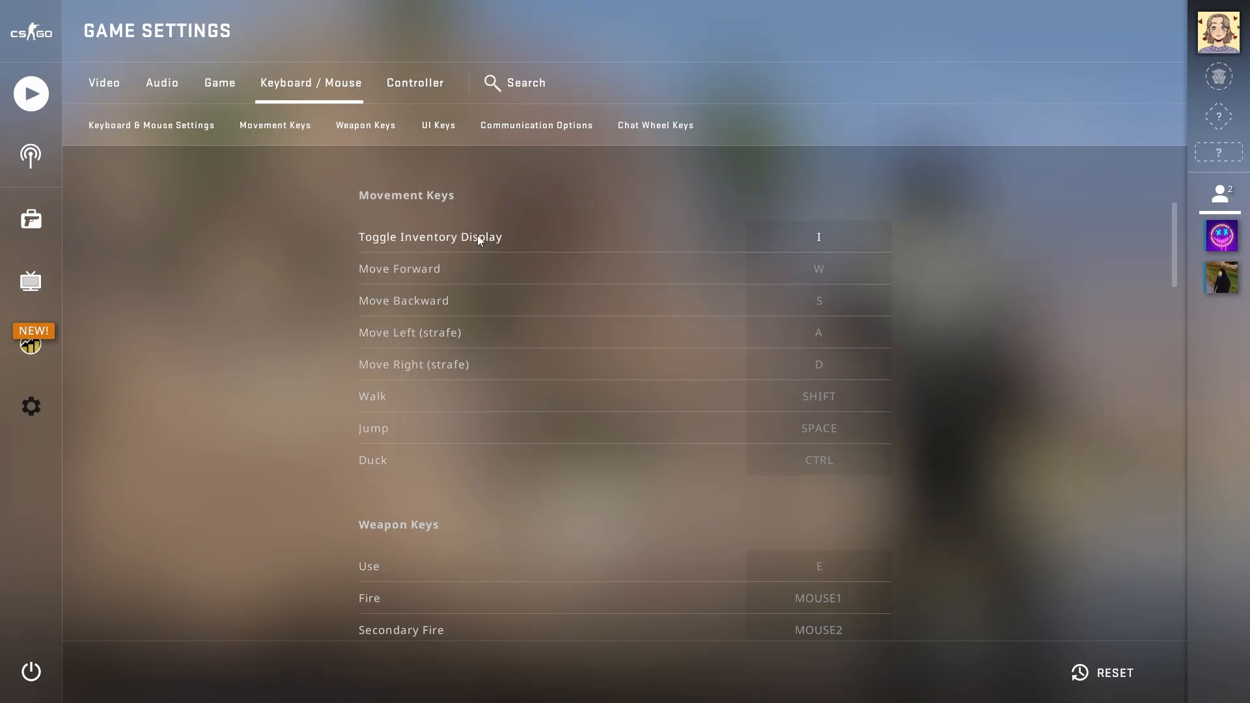
{"action": "mouse_move", "coordinate": [674, 237]}
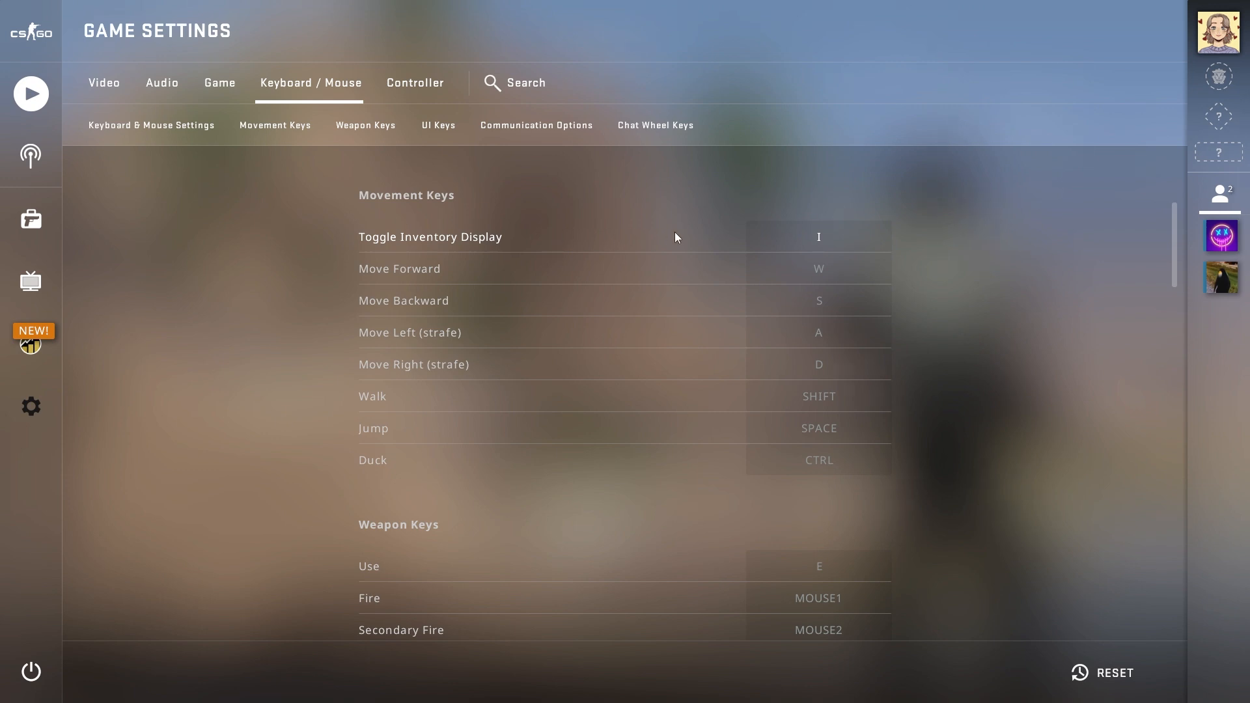
{"action": "mouse_move", "coordinate": [843, 422]}
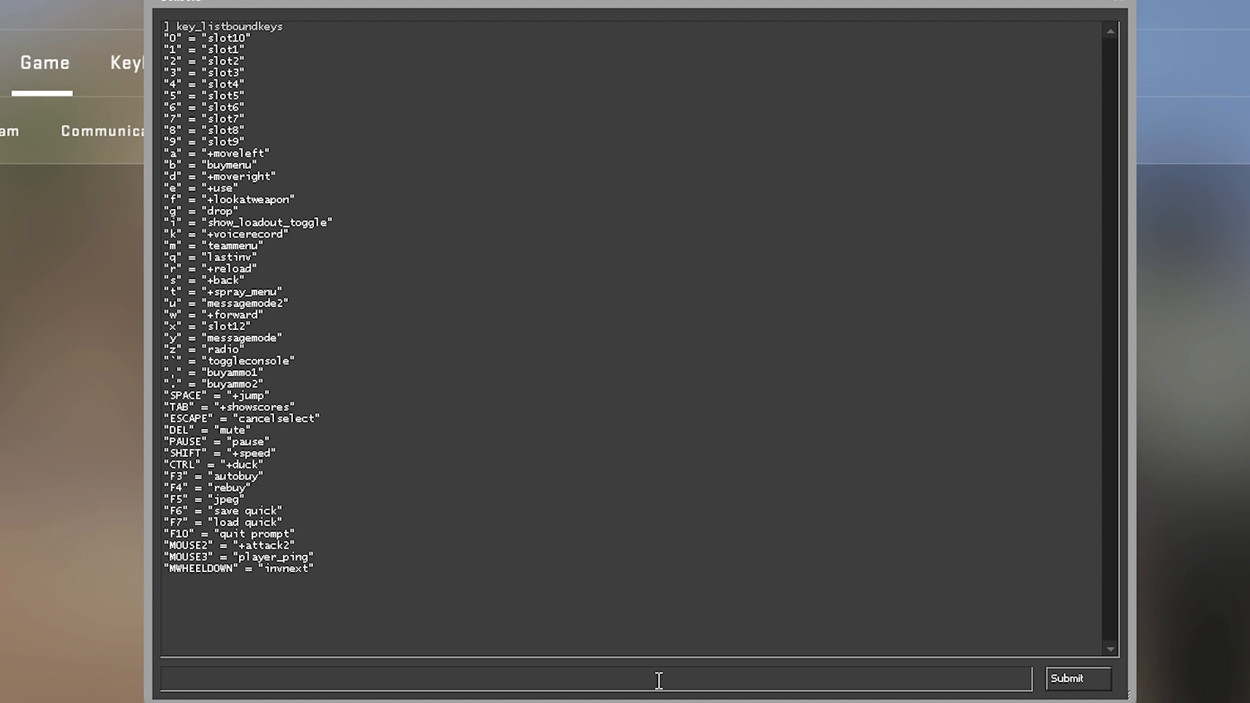
{"action": "double_click", "coordinate": [203, 350]}
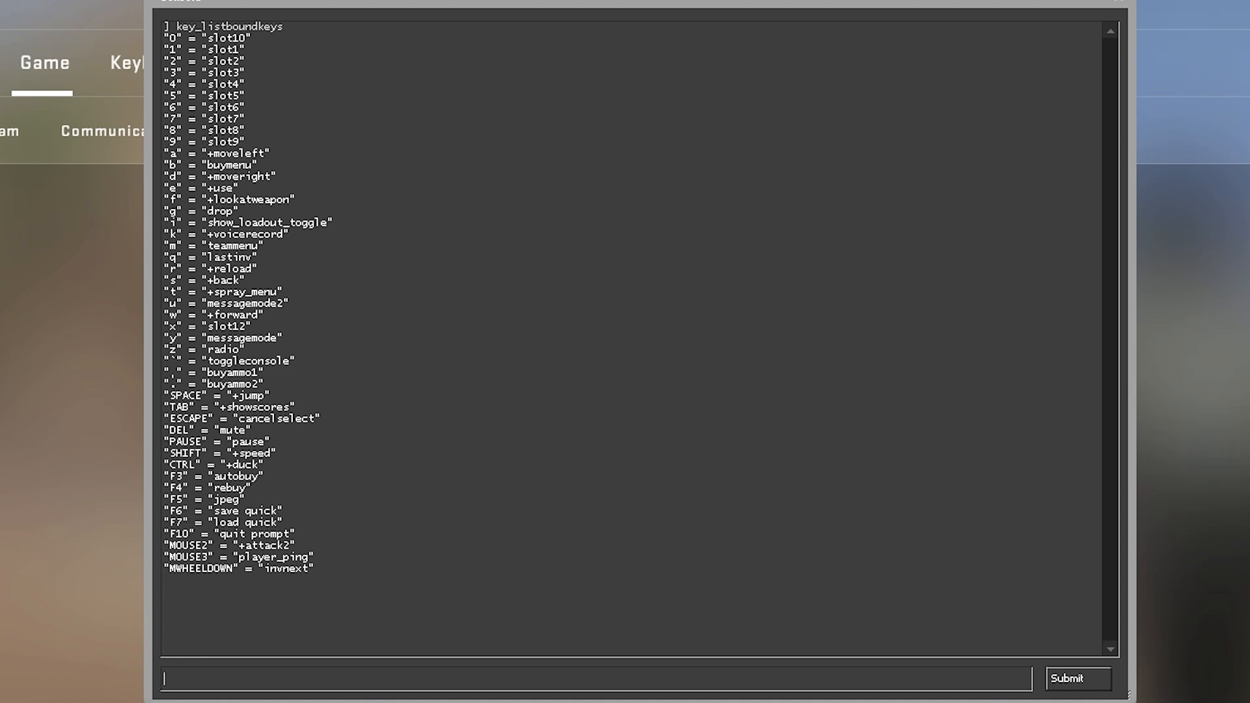
{"action": "type", "text": "bind v rad"}
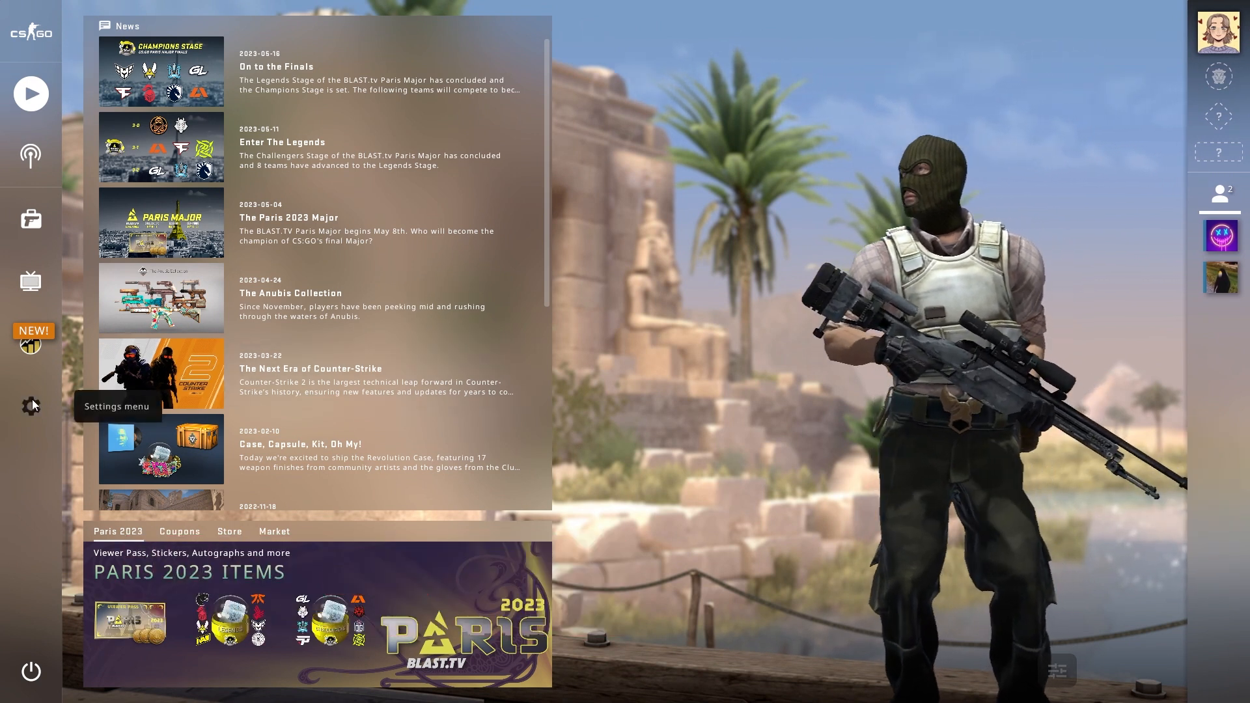
Go to the Keyboard / Mouse settings and scroll to the Communication Options bindings.
{"action": "left_click", "coordinate": [31, 407]}
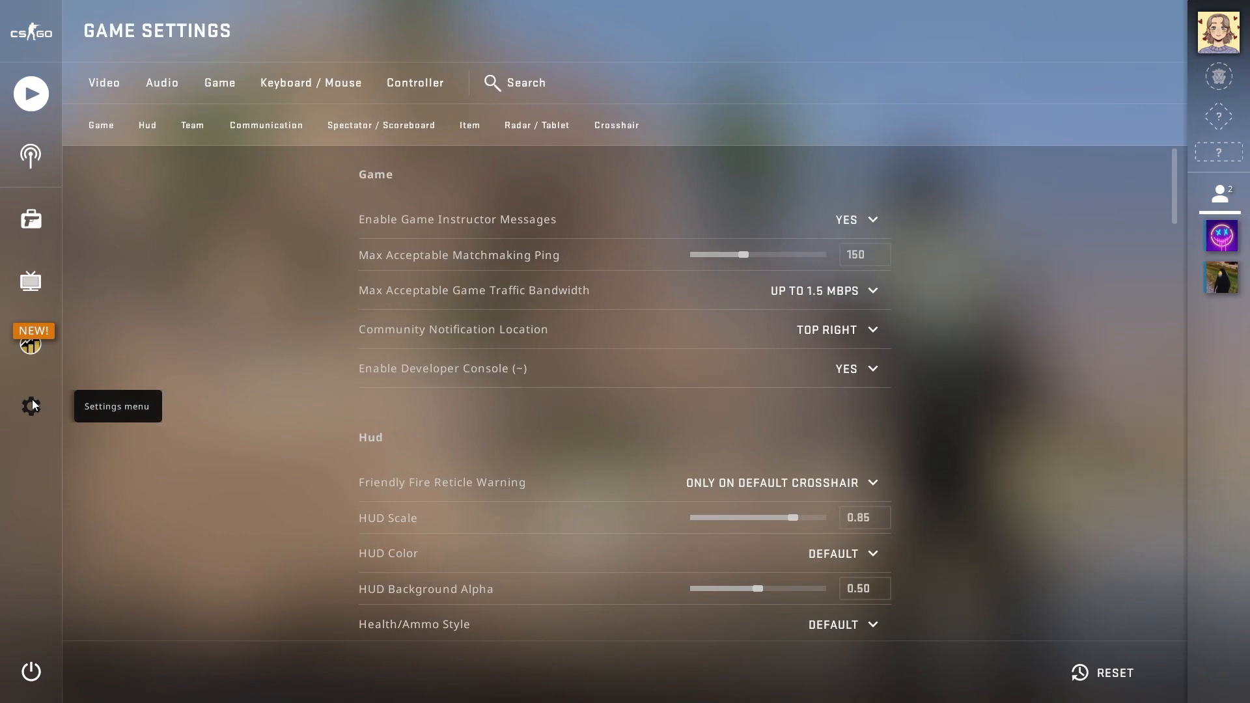
{"action": "mouse_move", "coordinate": [223, 268]}
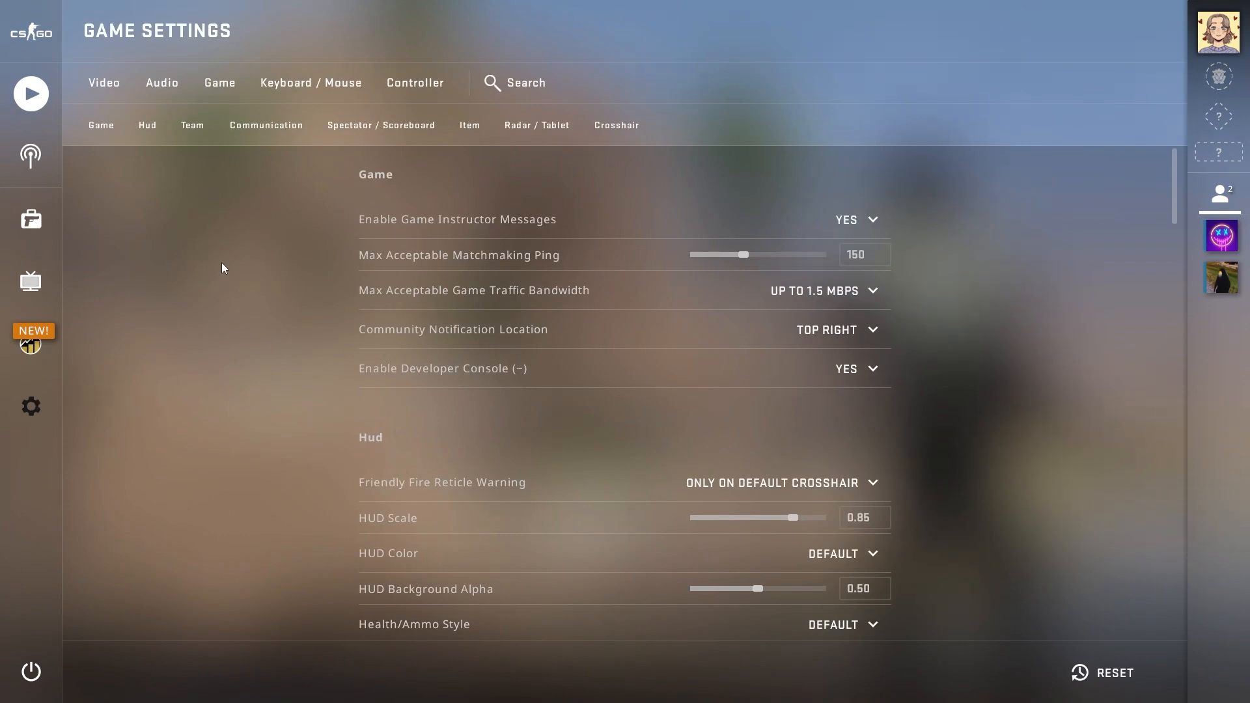
{"action": "left_click", "coordinate": [310, 82]}
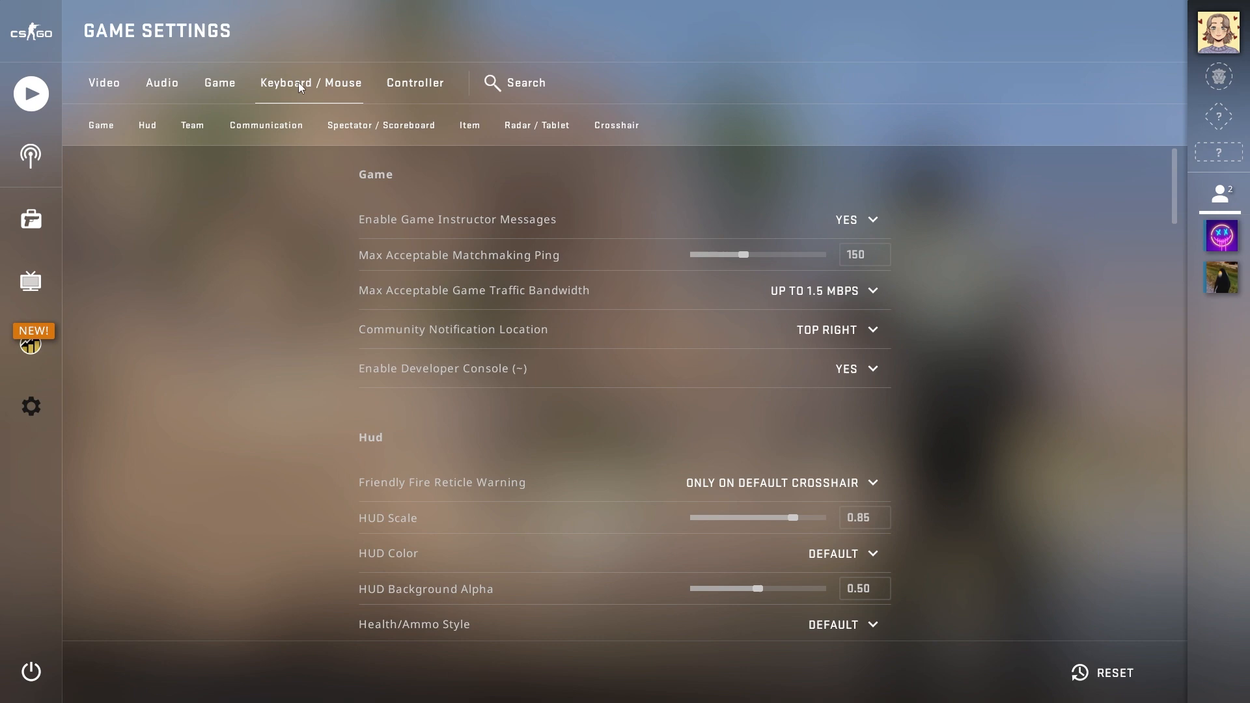
{"action": "left_click", "coordinate": [310, 82]}
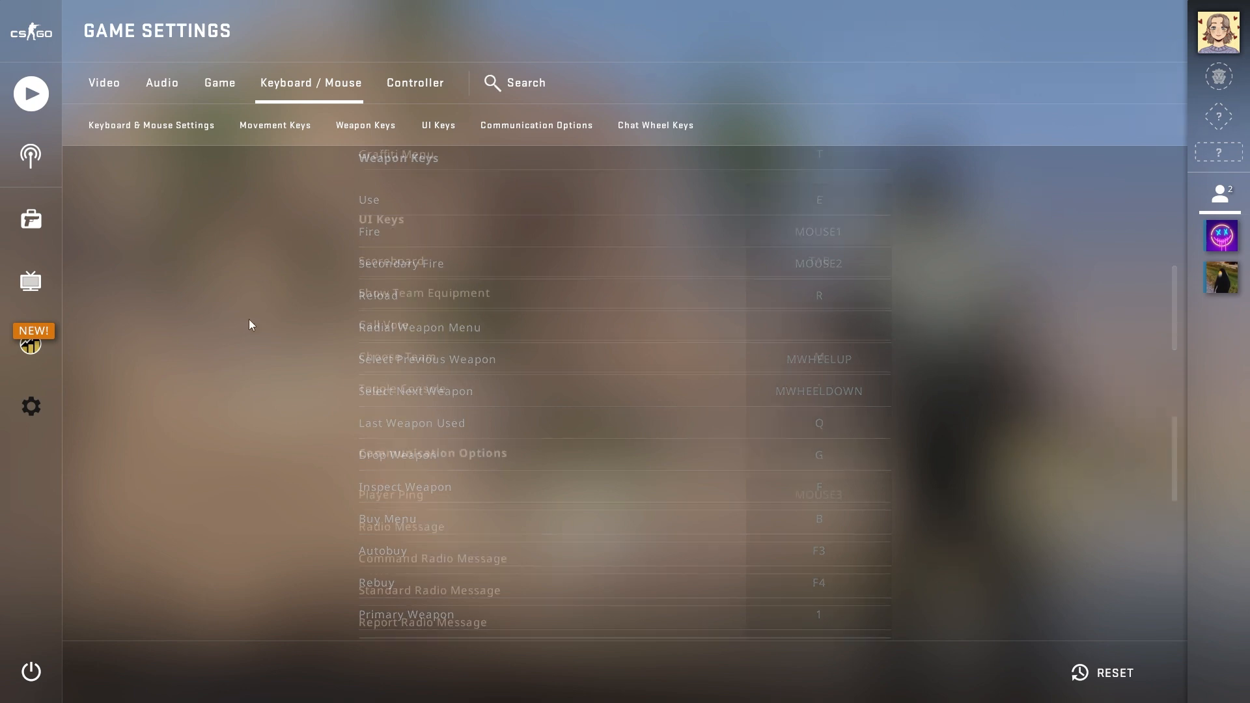
{"action": "scroll", "scroll_direction": "down", "scroll_amount": 3}
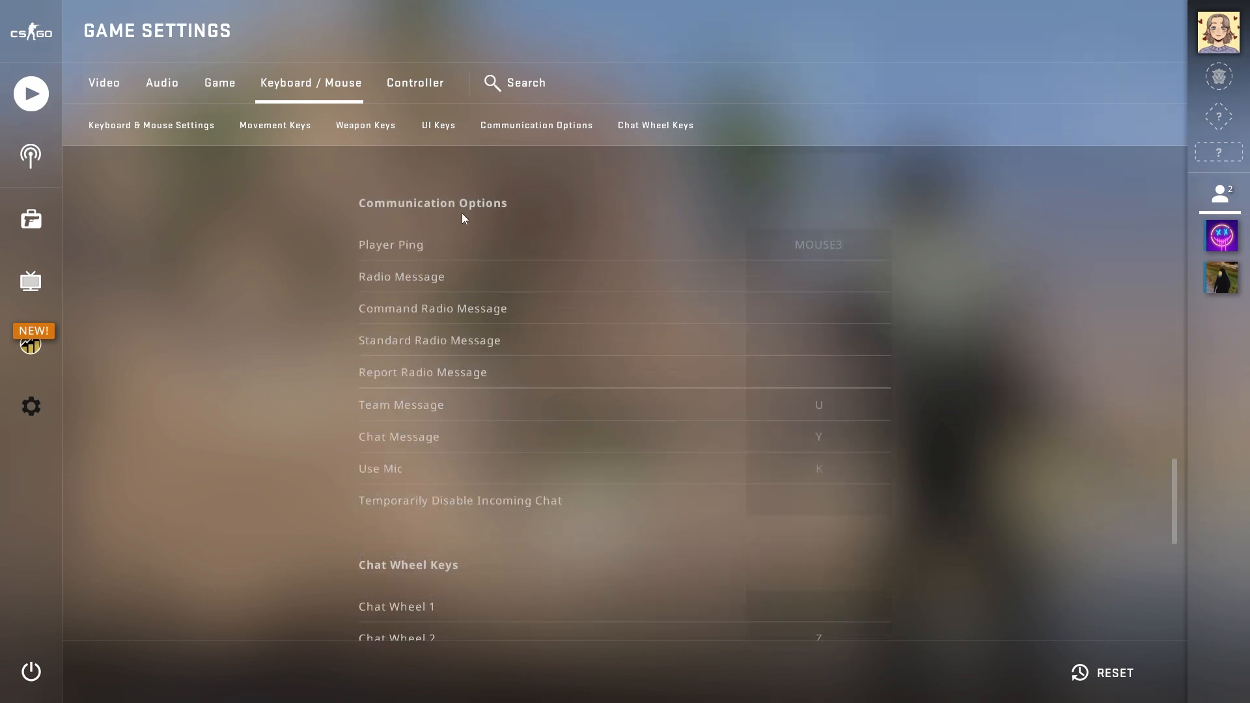
{"action": "scroll", "scroll_direction": "up", "scroll_amount": 3}
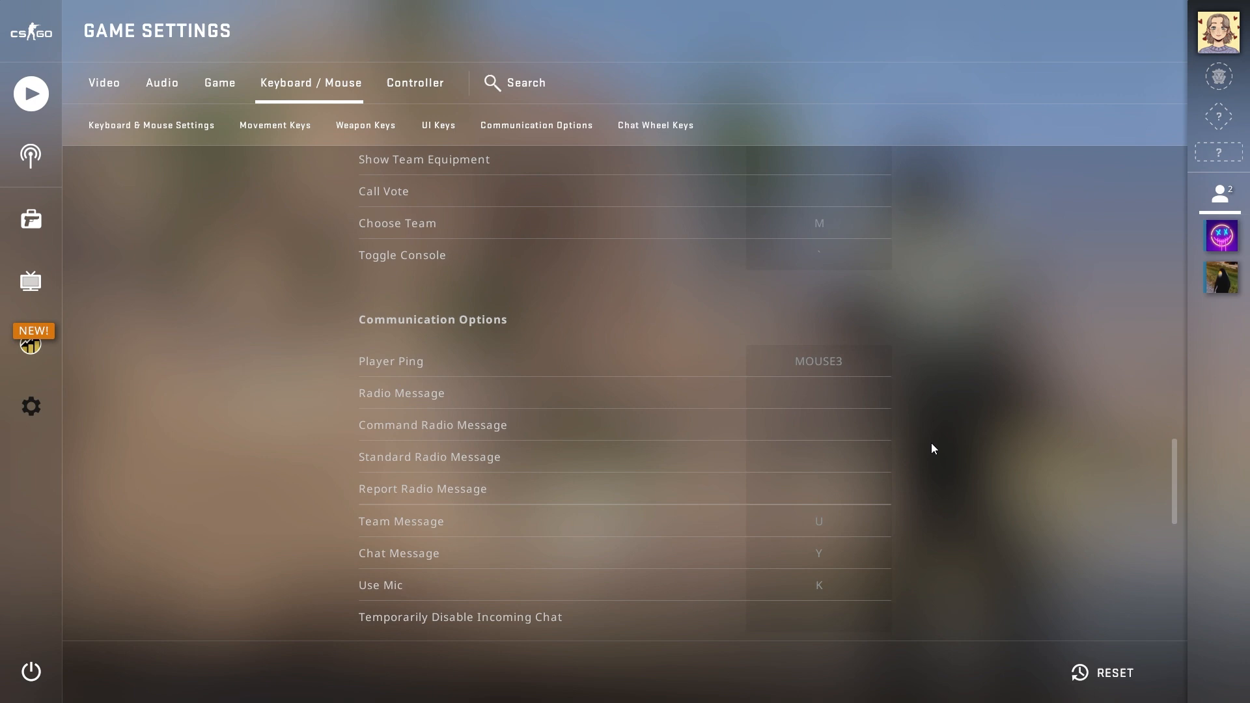
Bind Radio Message to Z, start rebinding Command Radio Message, then return to the main menu.
{"action": "scroll", "scroll_direction": "down", "scroll_amount": 3}
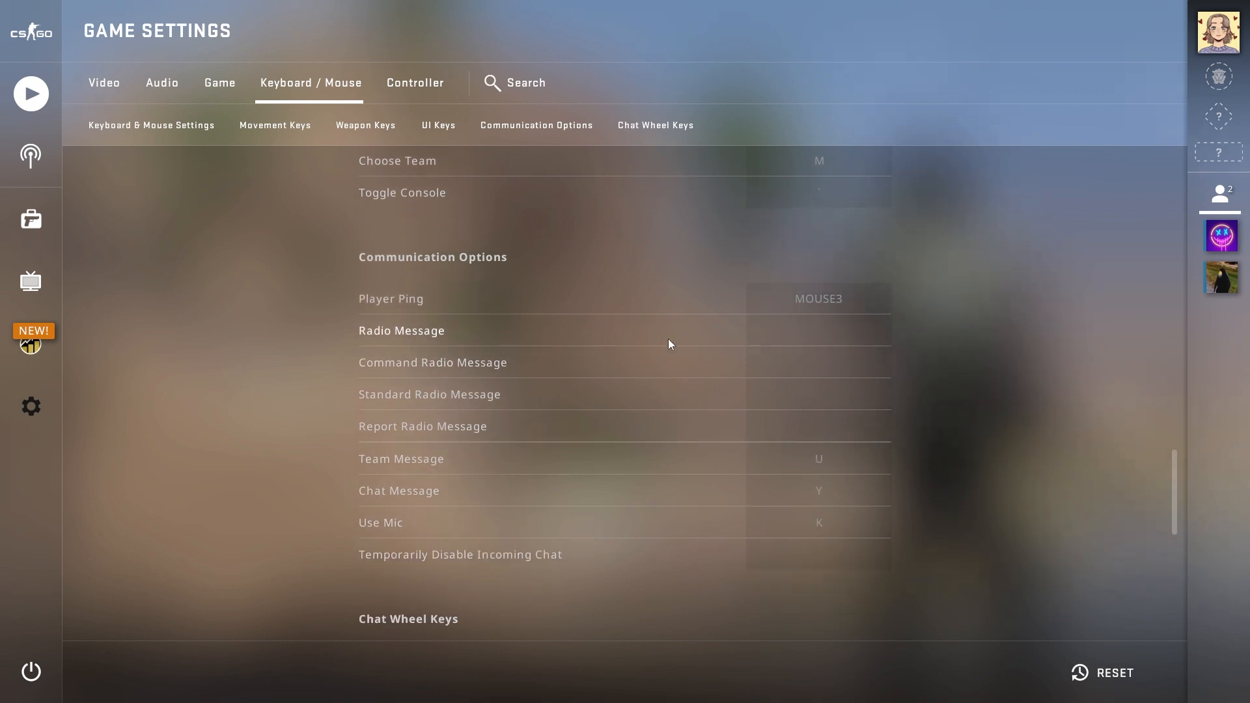
{"action": "left_click", "coordinate": [818, 329]}
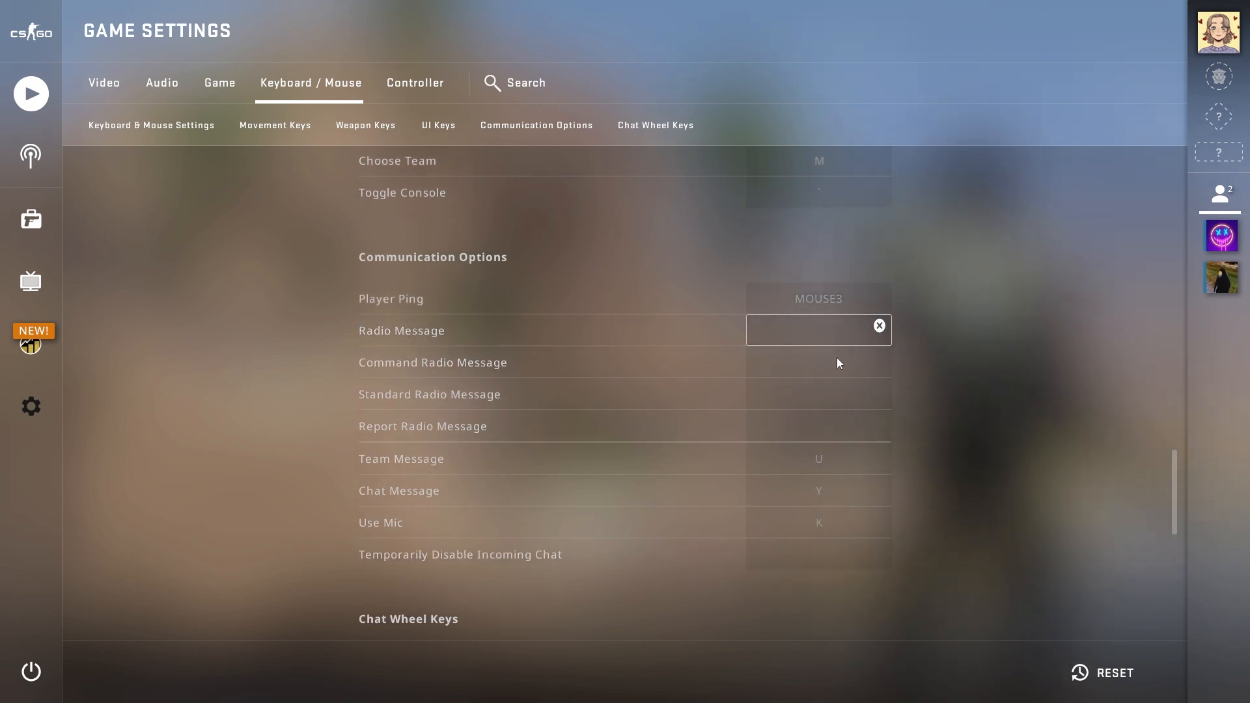
{"action": "key", "text": "z"}
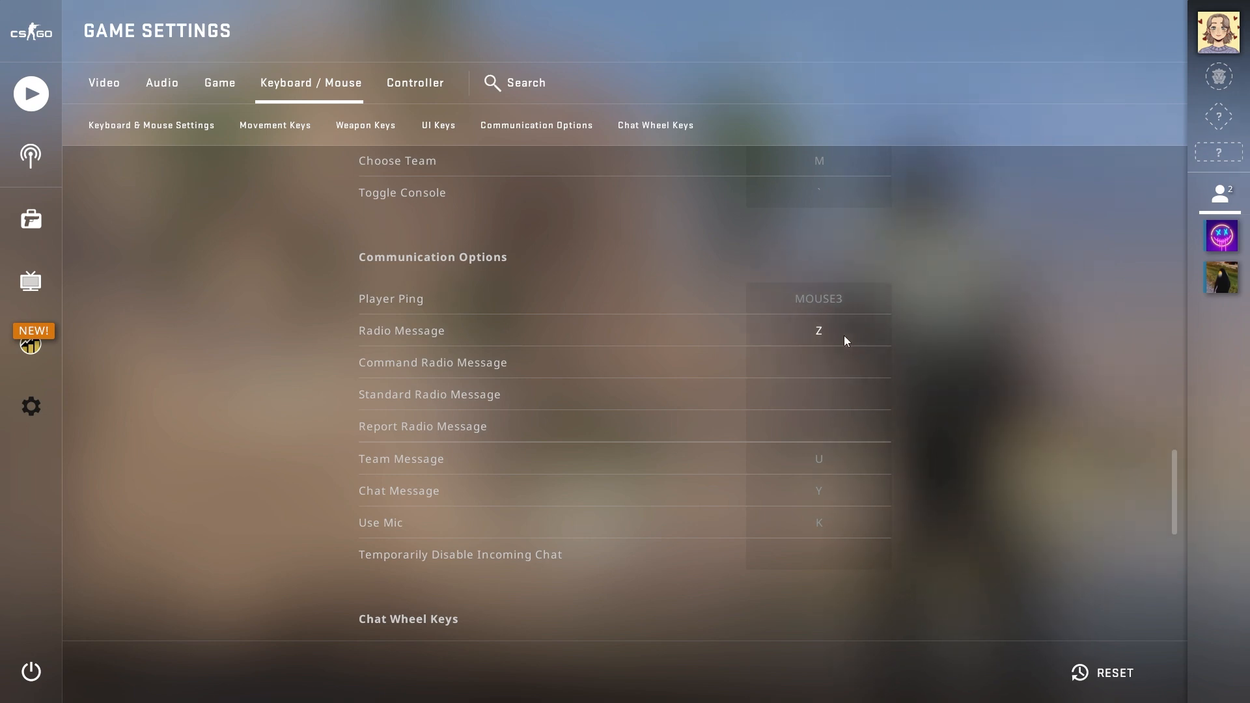
{"action": "scroll", "scroll_direction": "down", "scroll_amount": 3}
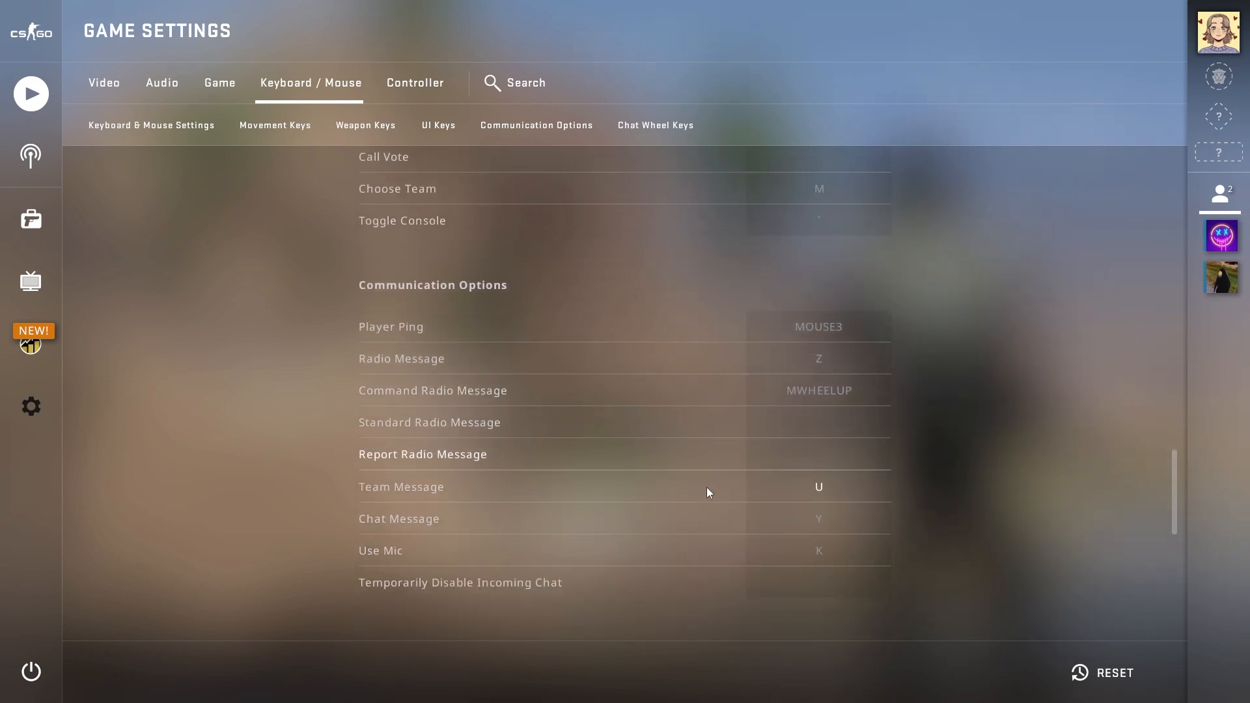
{"action": "left_click", "coordinate": [818, 390]}
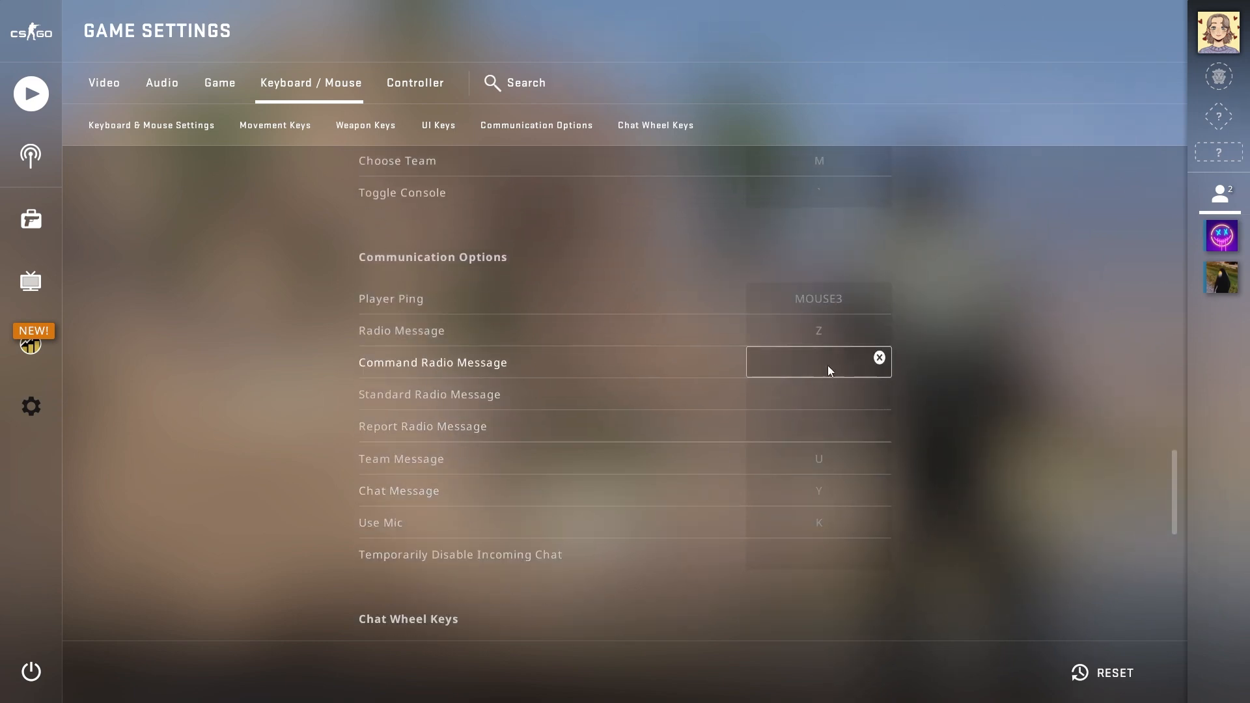
{"action": "left_click", "coordinate": [879, 357]}
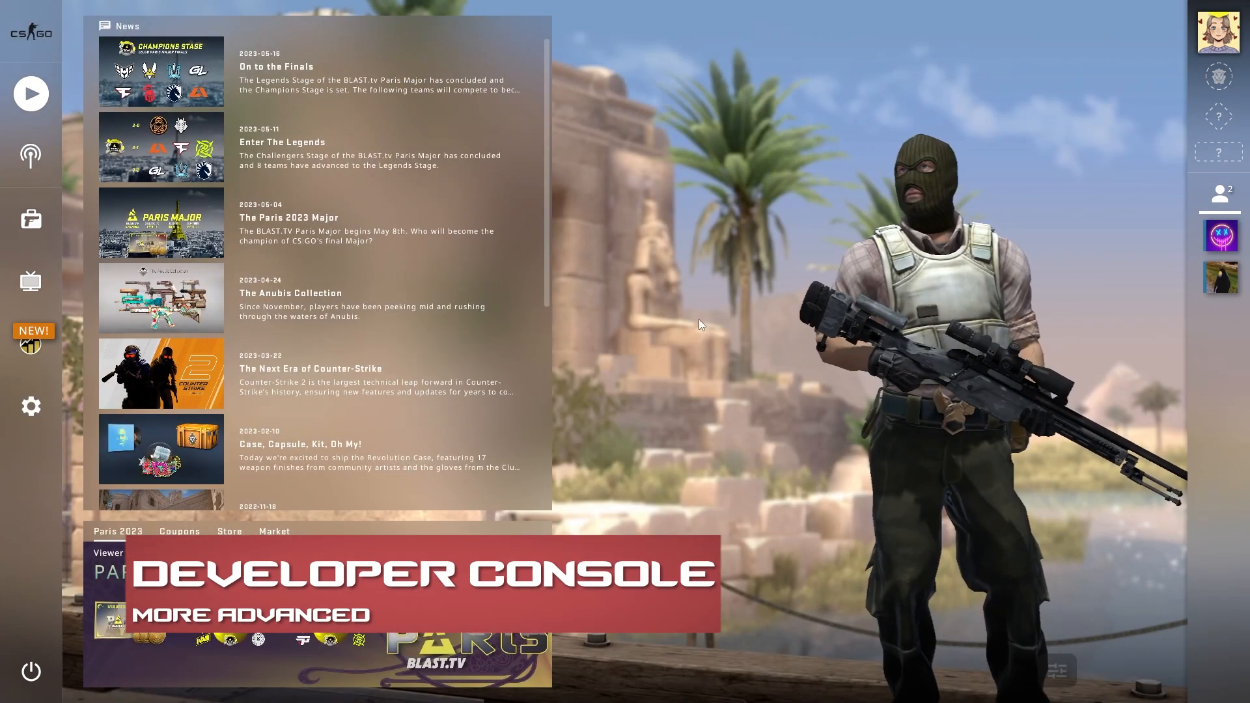
{"action": "mouse_move", "coordinate": [31, 406]}
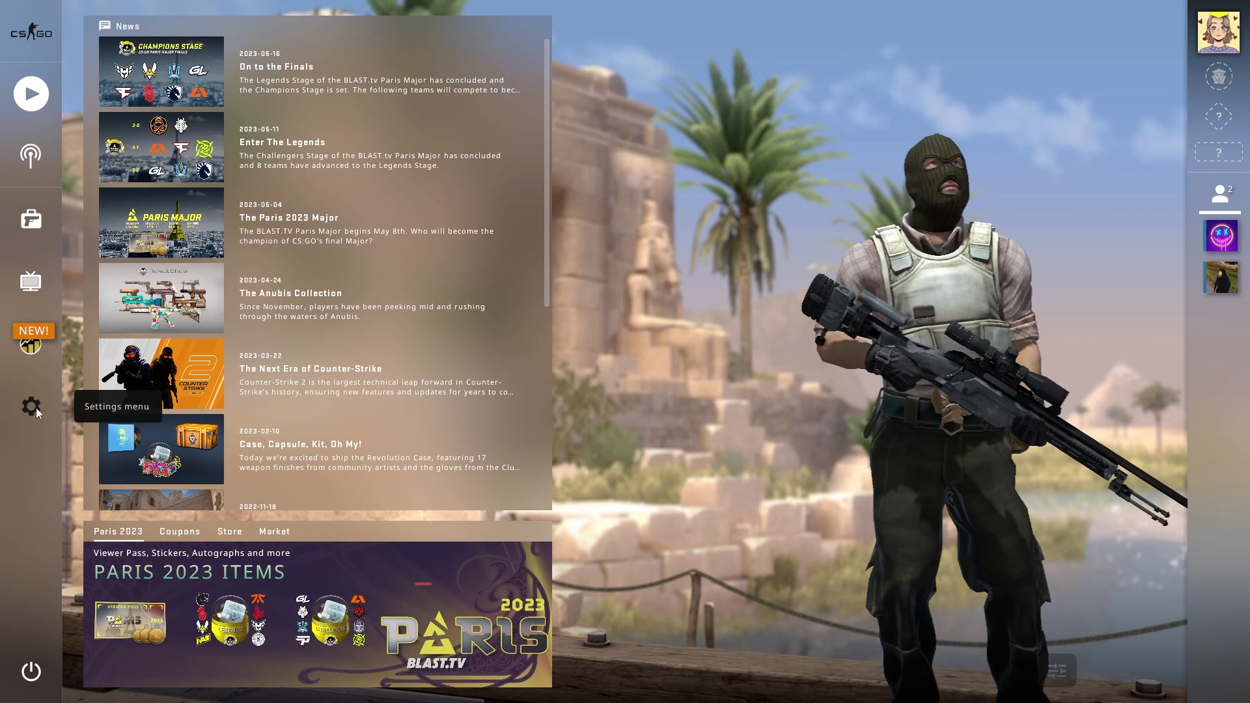
Confirm Enable Developer Console is YES in Game settings and bring up the console with ~.
{"action": "left_click", "coordinate": [32, 406]}
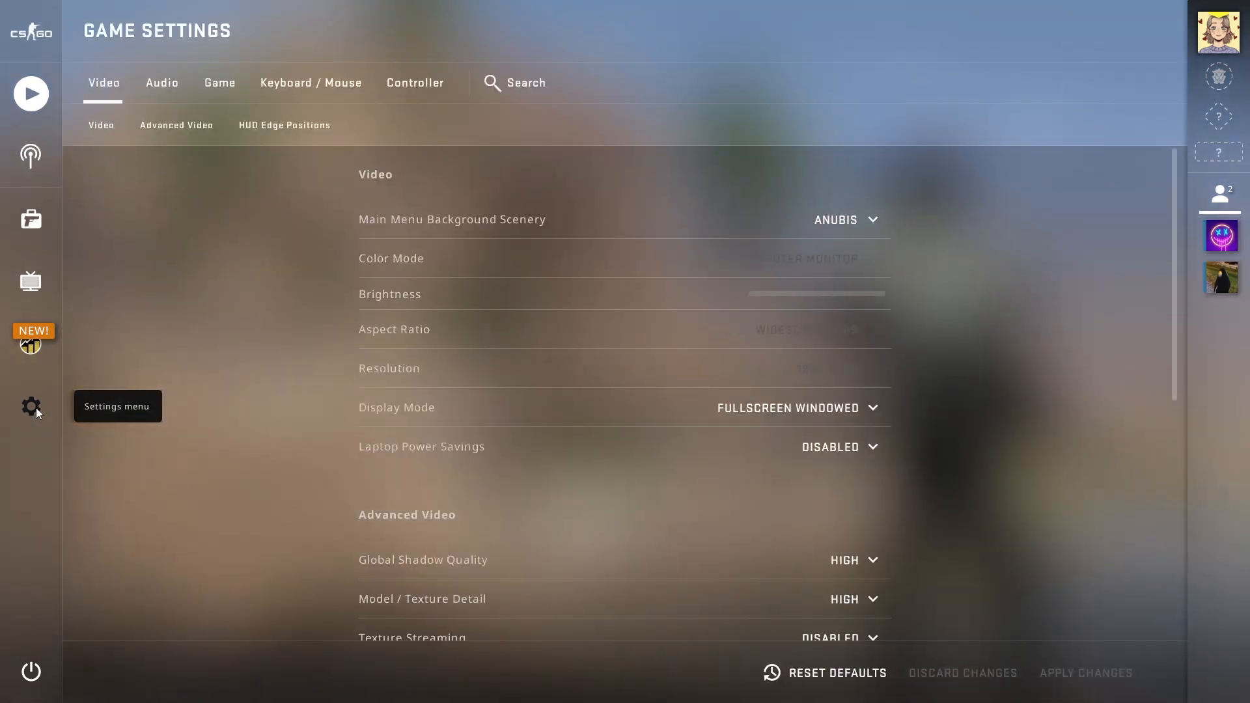
{"action": "left_click", "coordinate": [219, 82]}
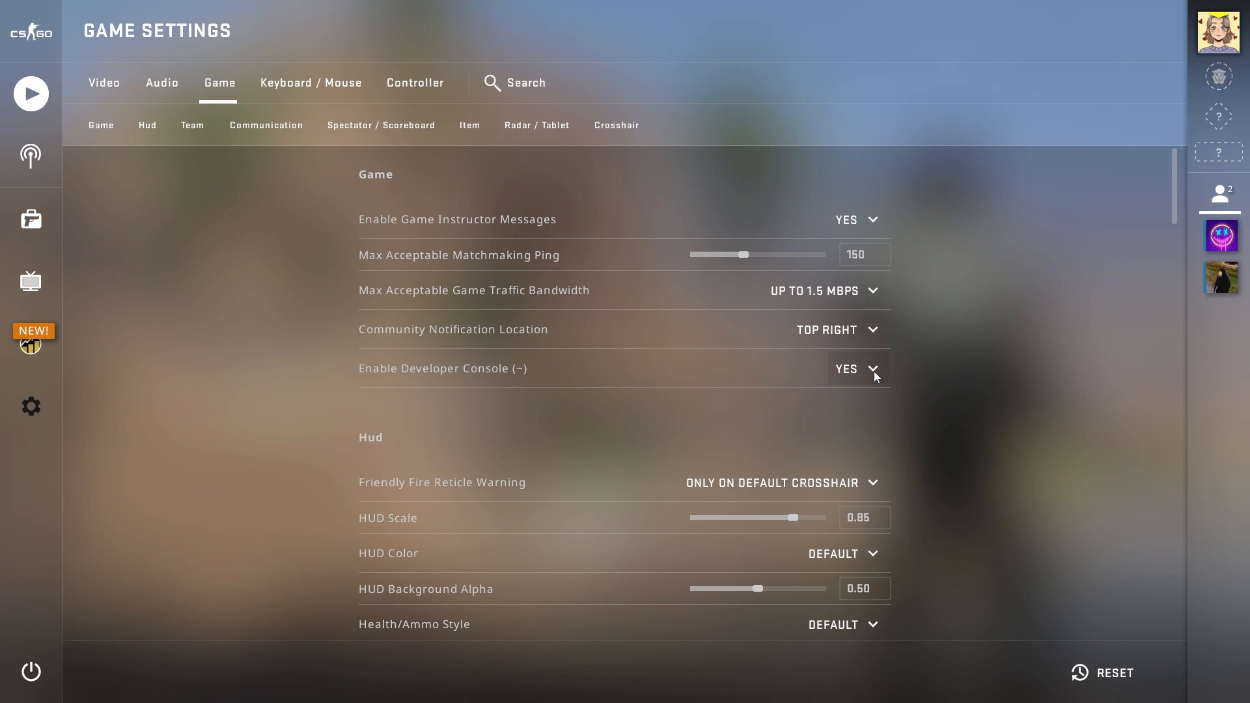
{"action": "mouse_move", "coordinate": [951, 380]}
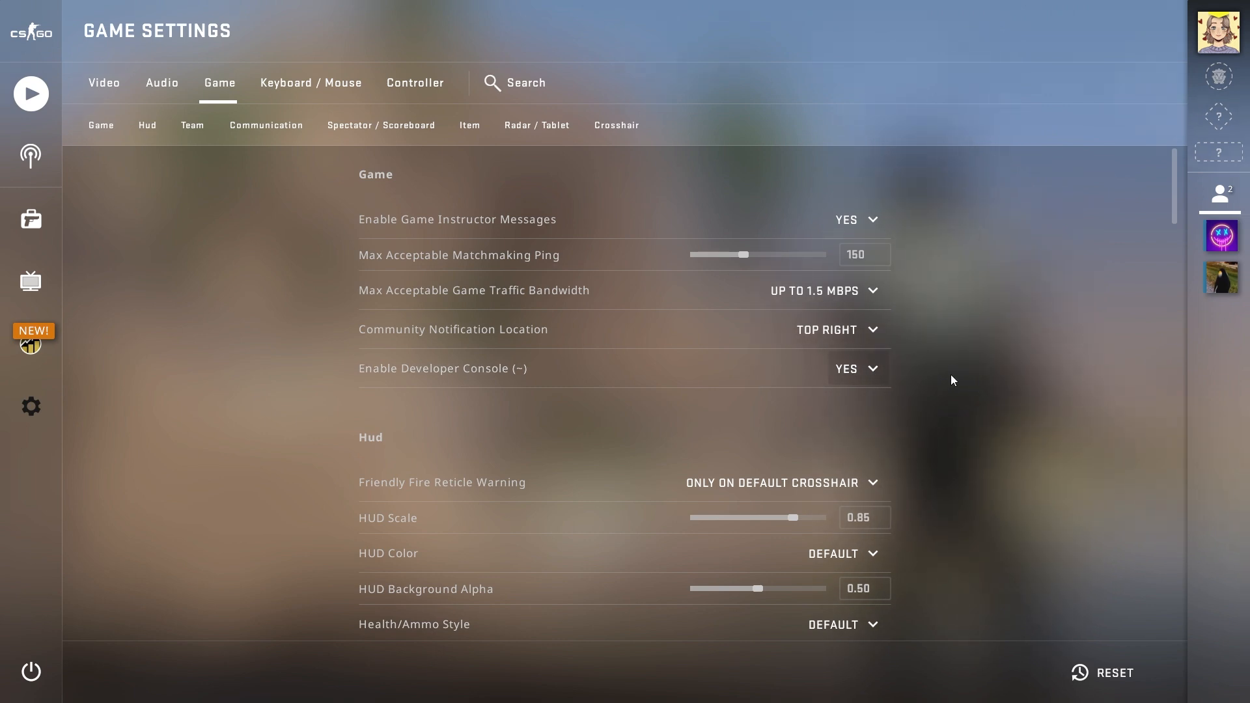
{"action": "key", "text": "`"}
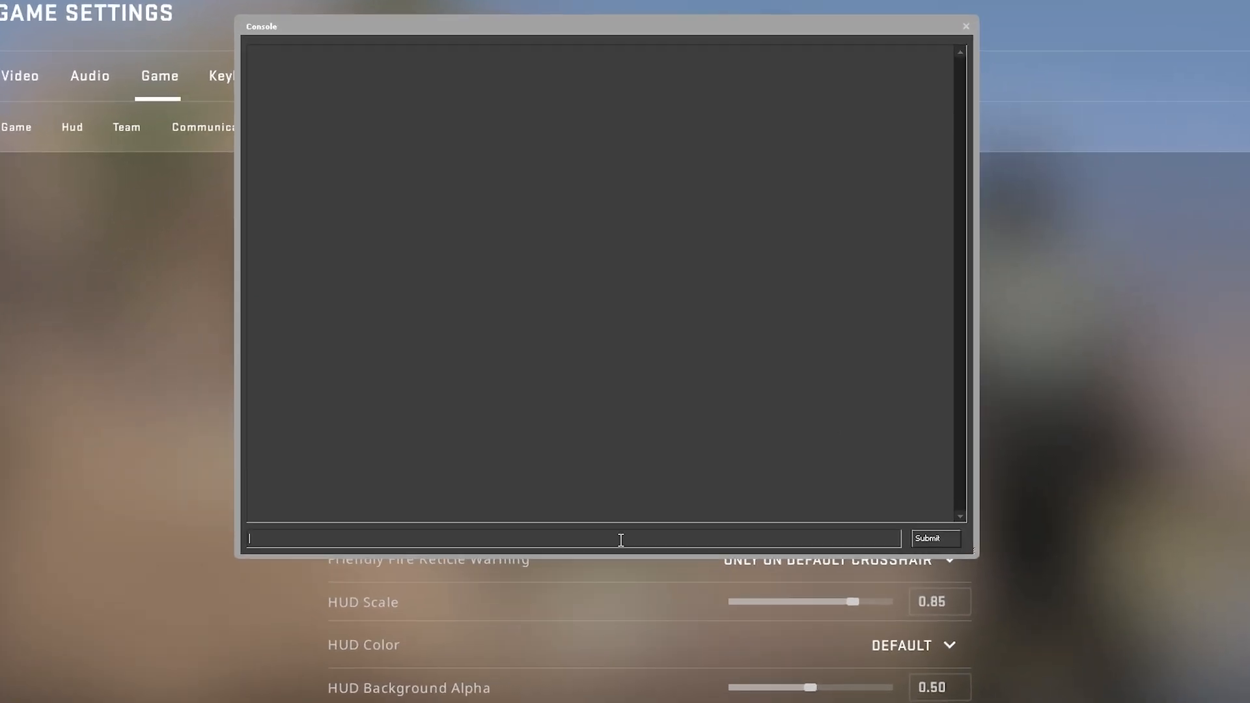
Run key_listboundkeys, then bind v radio and submit the bind_osx v radio command.
{"action": "type", "text": "key"}
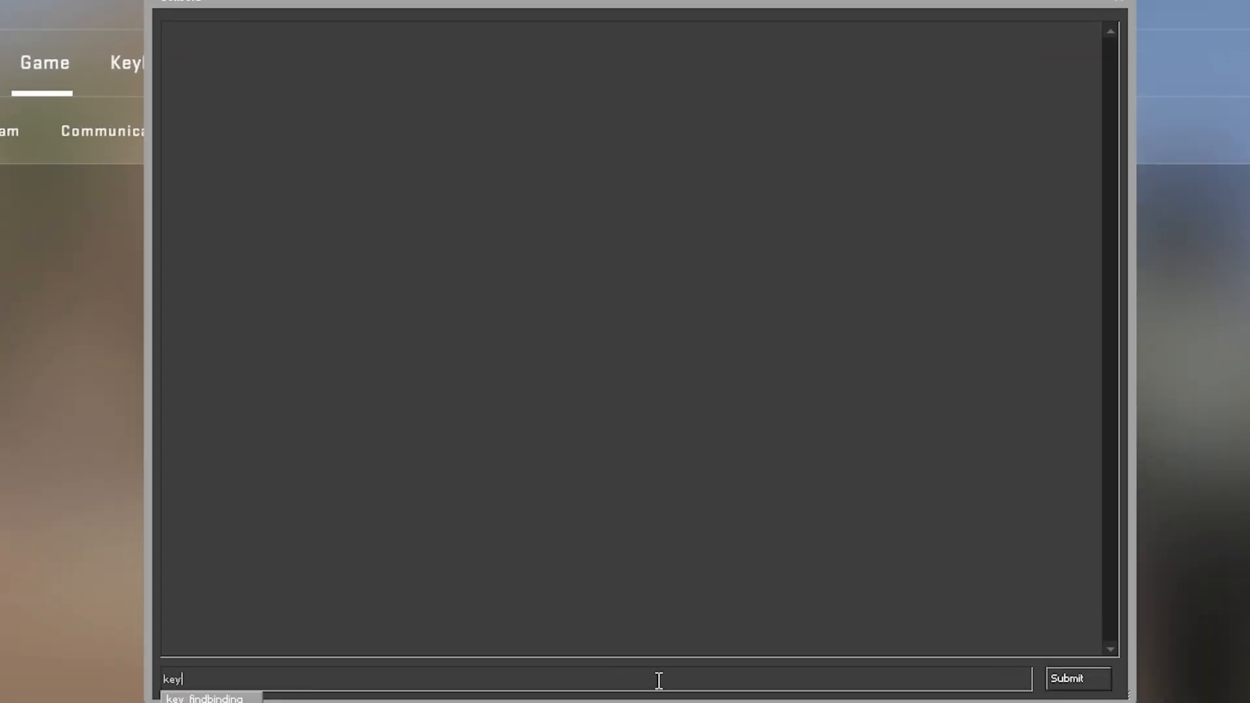
{"action": "type", "text": "key_listboundkeys"}
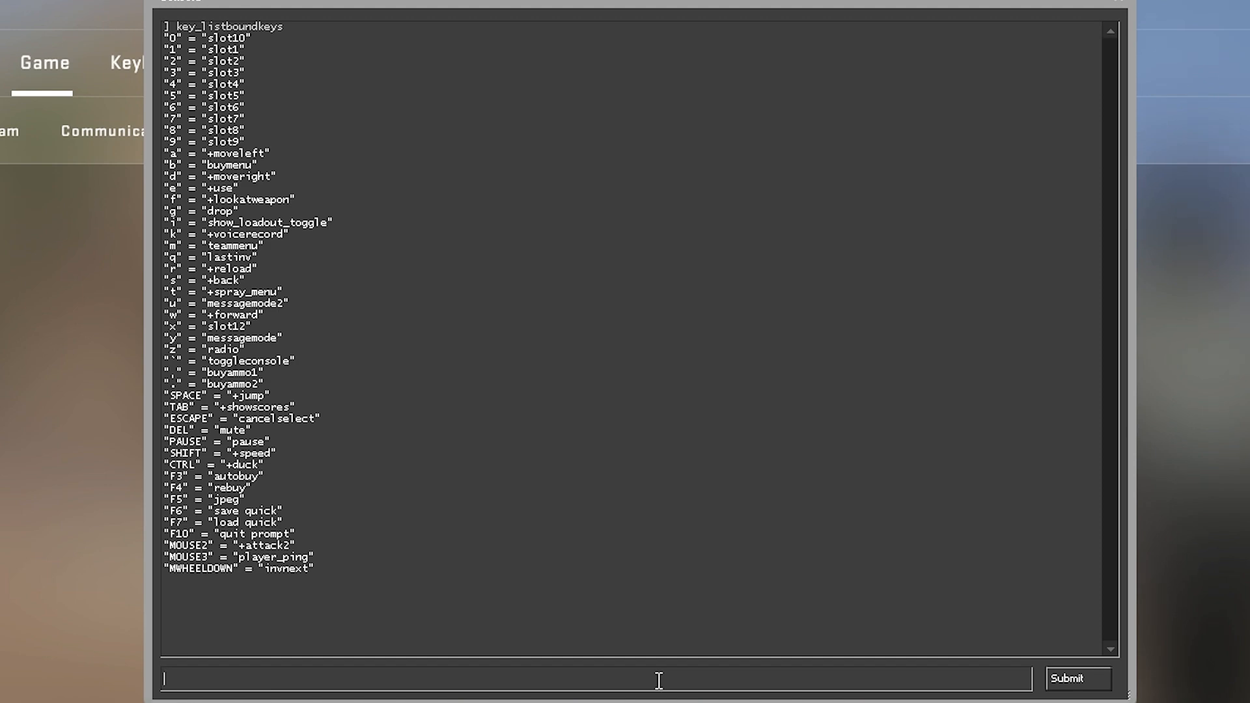
{"action": "mouse_move", "coordinate": [651, 676]}
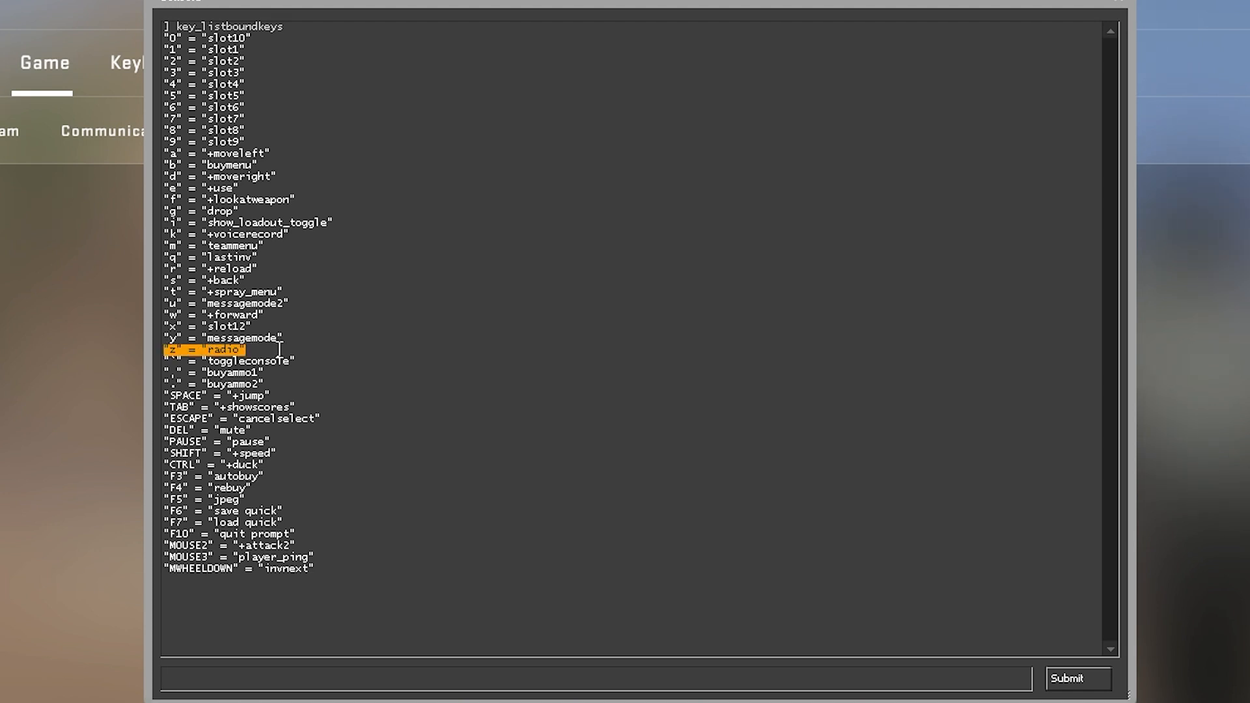
{"action": "type", "text": "bind v"}
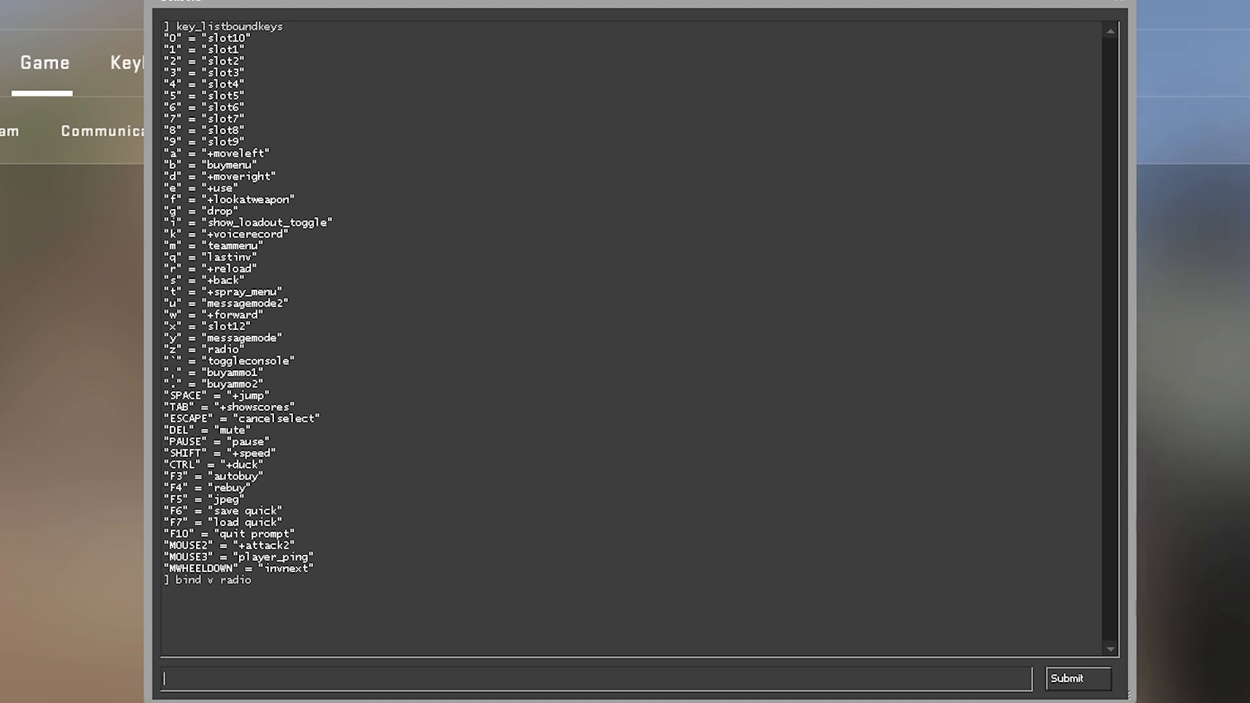
{"action": "type", "text": "bind_osx"}
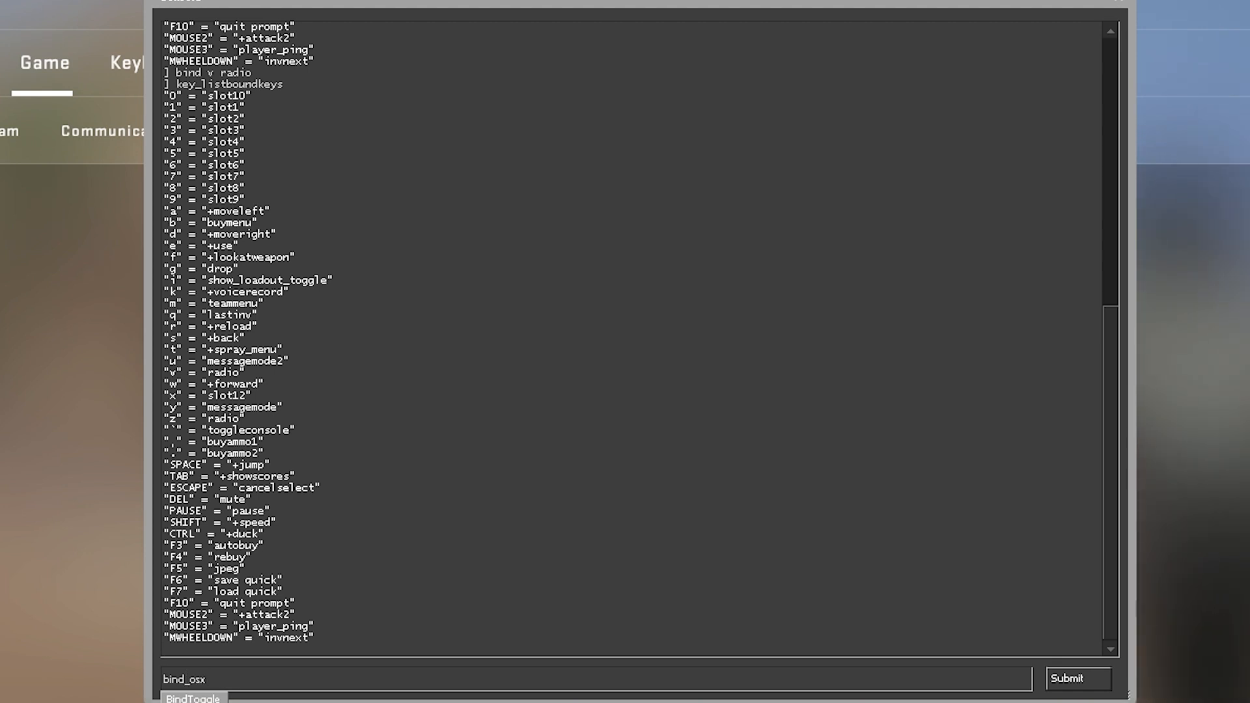
{"action": "type", "text": "v radio"}
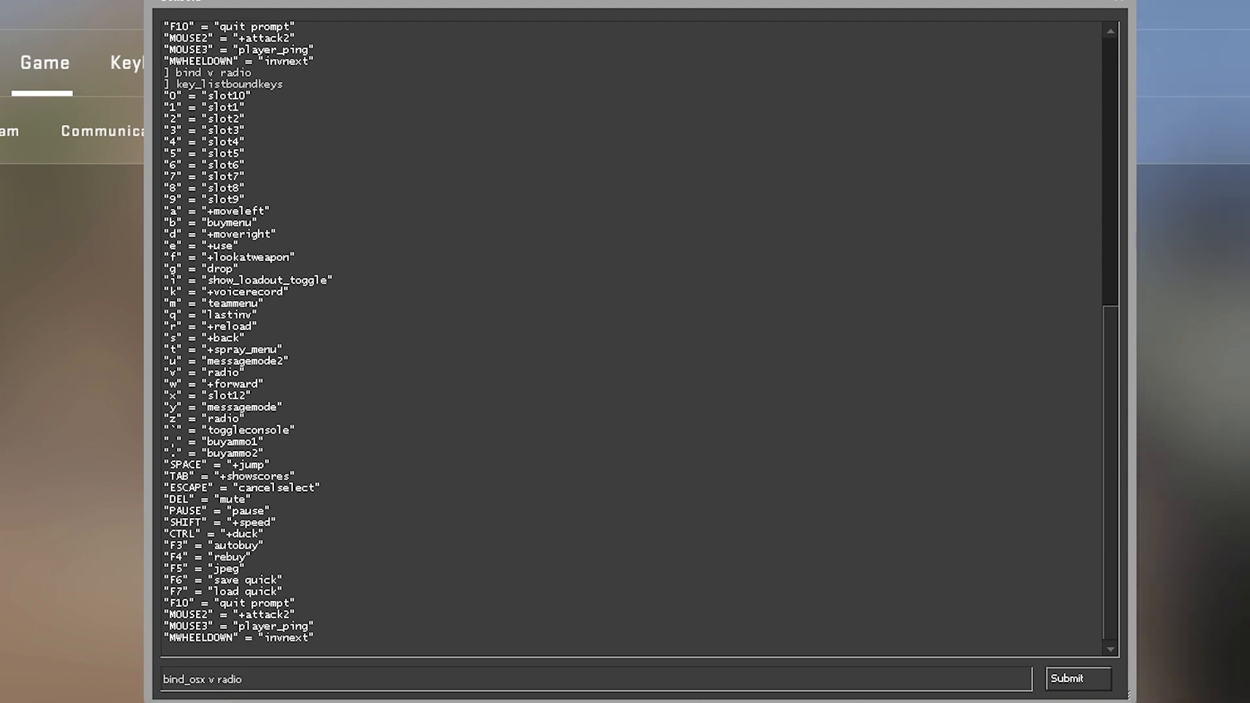
{"action": "left_click", "coordinate": [1077, 678]}
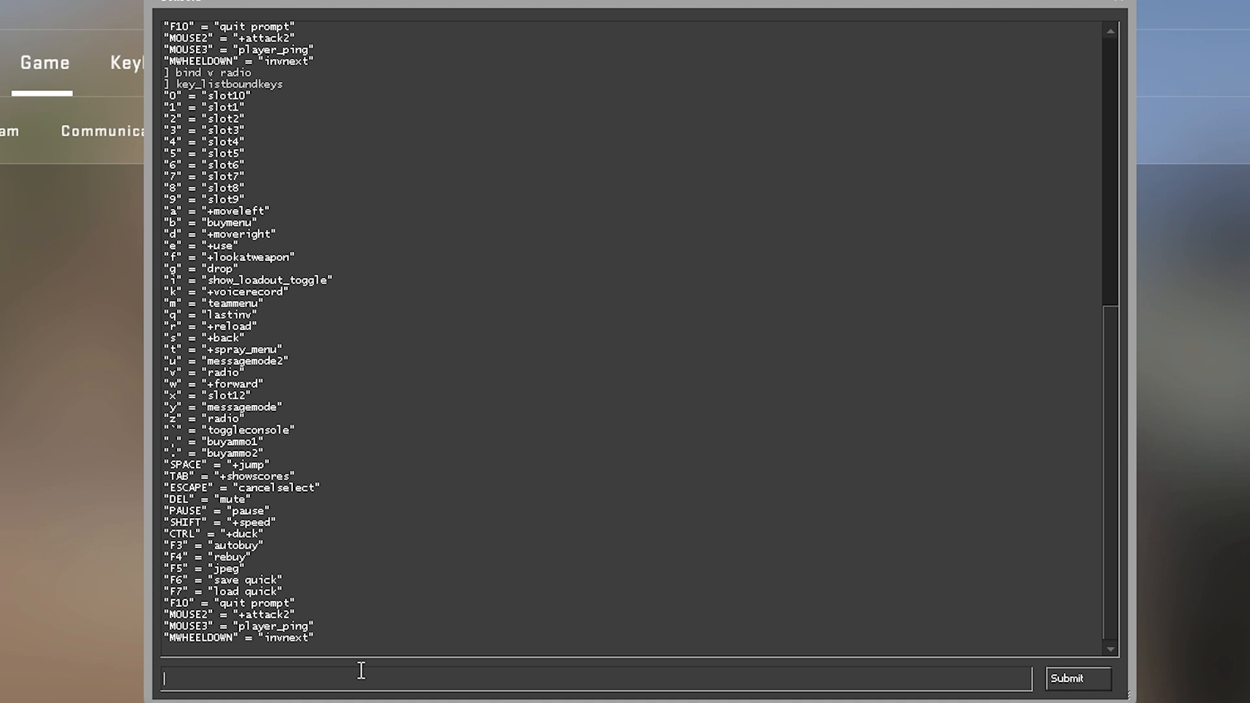
Enter an unbind v command in the console.
{"action": "type", "text": "unbind"}
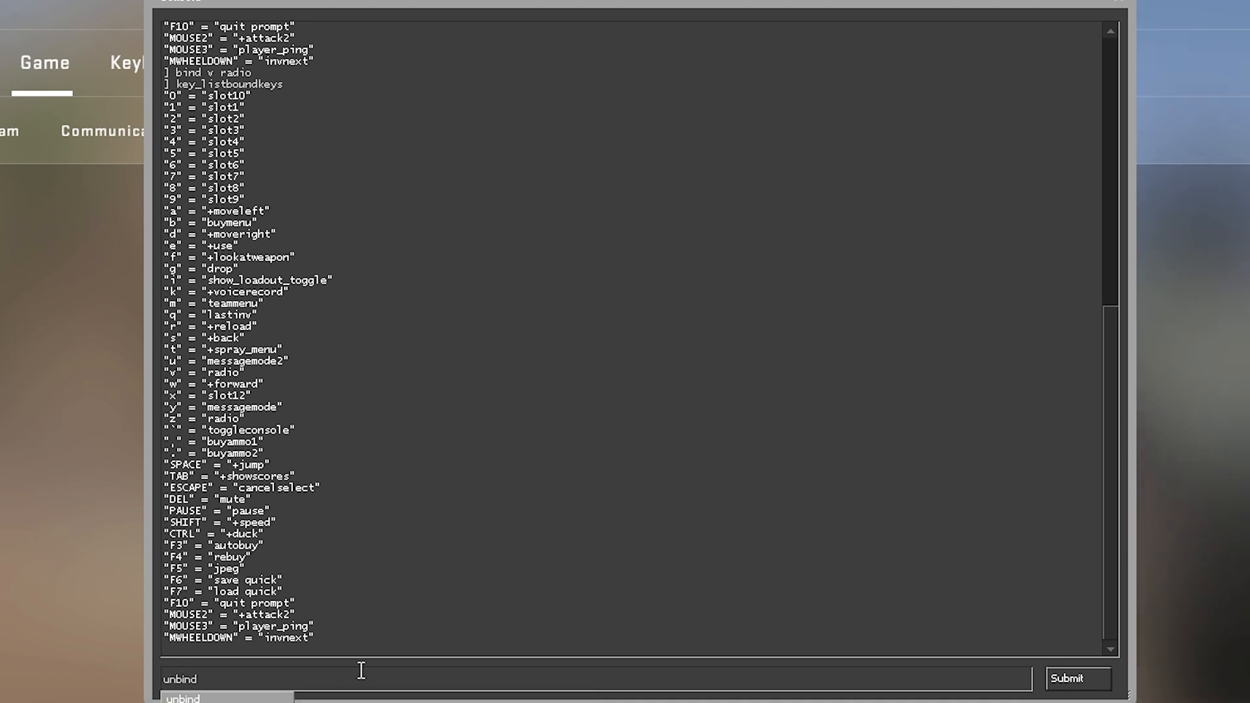
{"action": "type", "text": "v"}
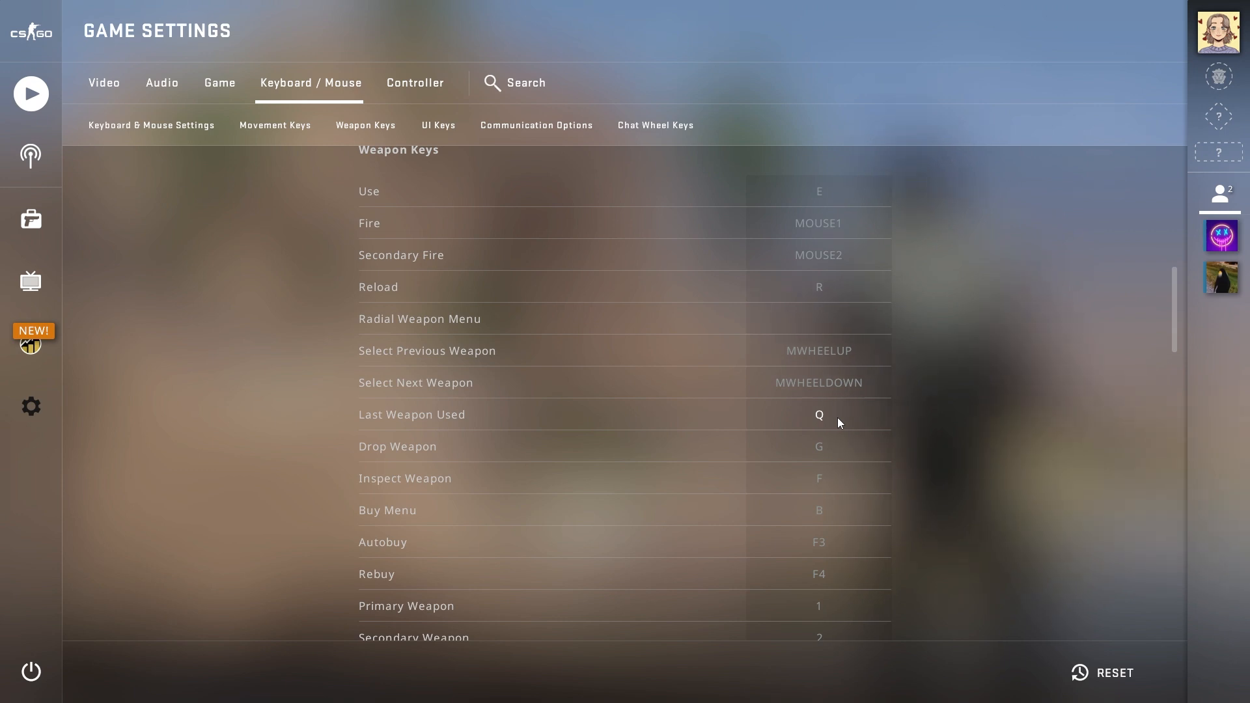
Rebind Last Weapon Used from Q to Z.
{"action": "left_click", "coordinate": [818, 414]}
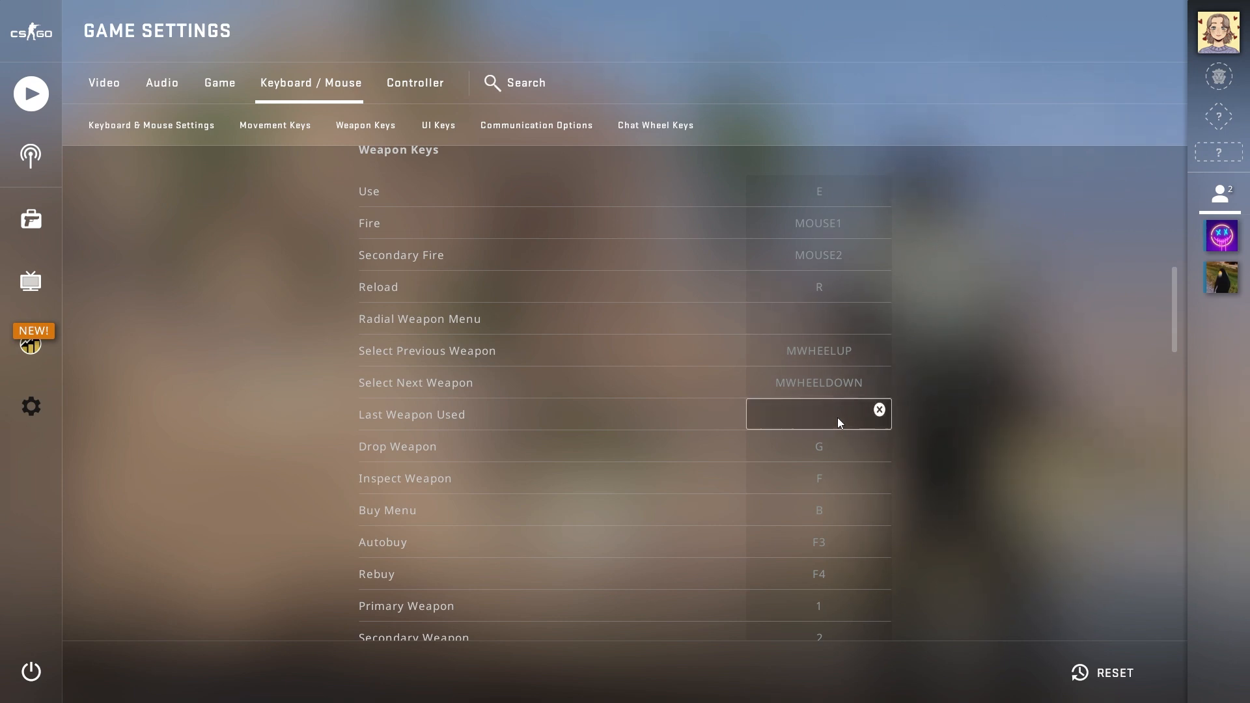
{"action": "key", "text": "z"}
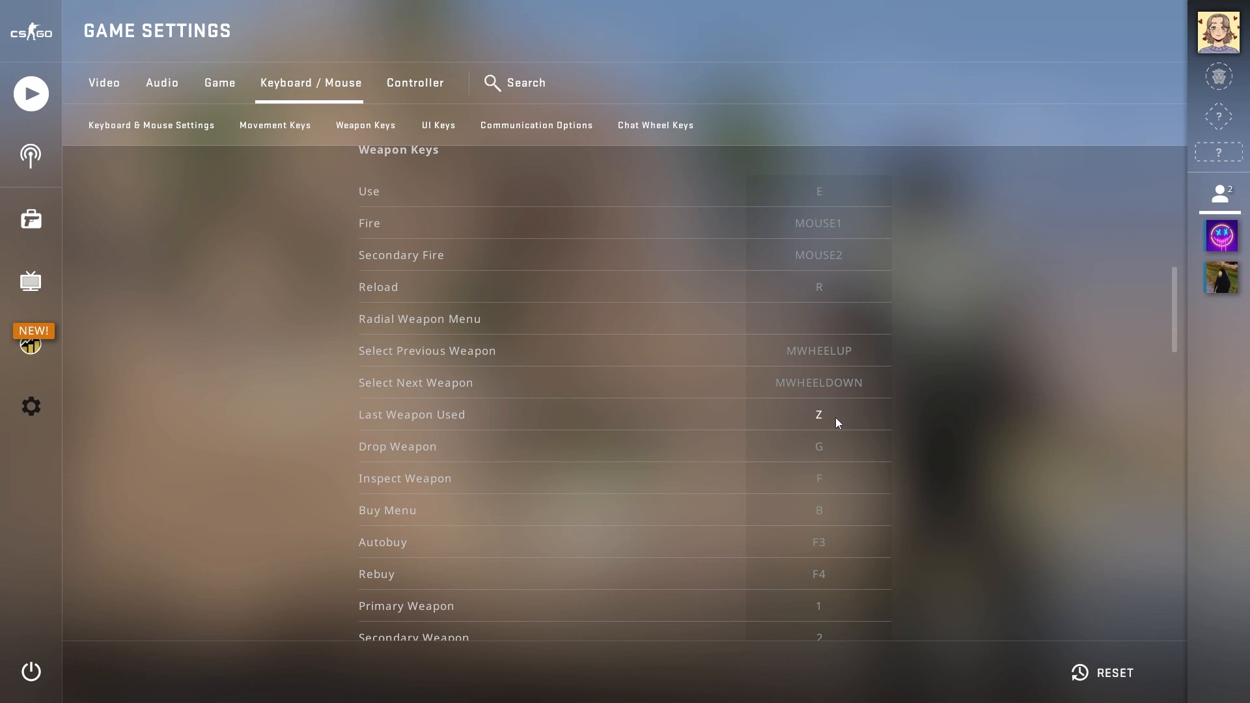